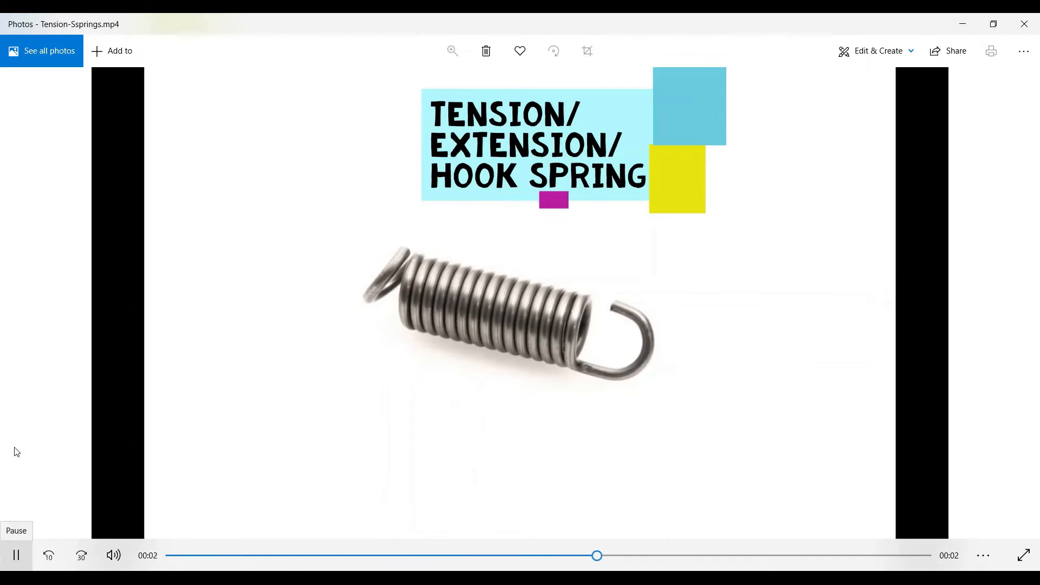
Pause the Tension-Ssprings hook spring video at three seconds in Windows Photos.
click(16, 555)
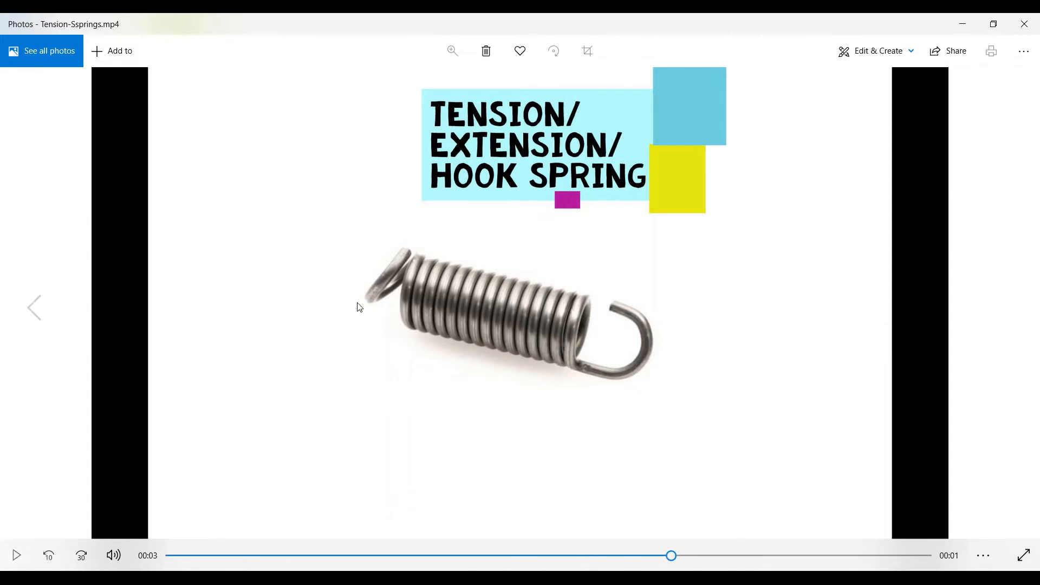
mouse_move(377, 287)
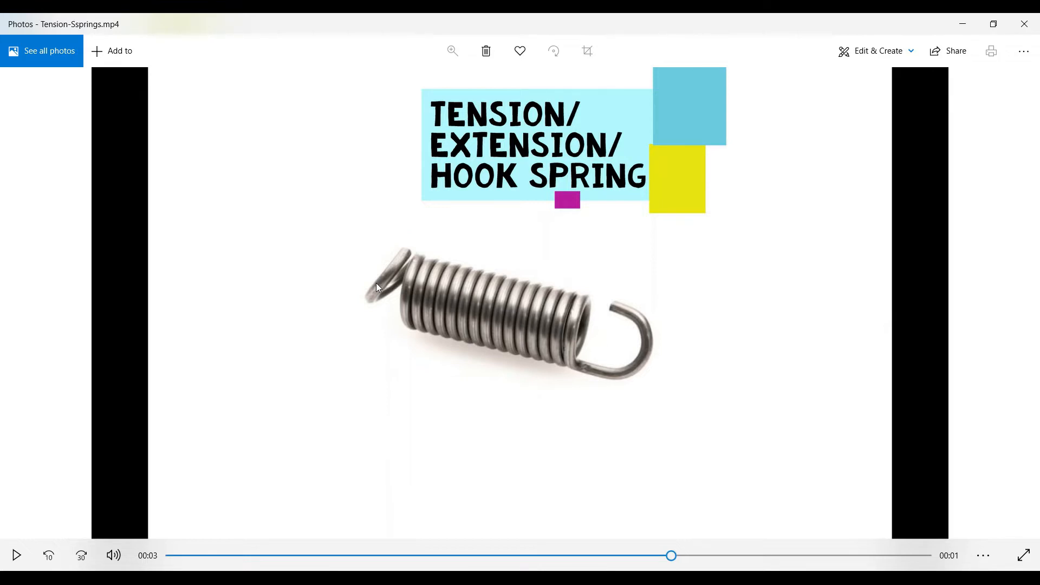
mouse_move(510, 312)
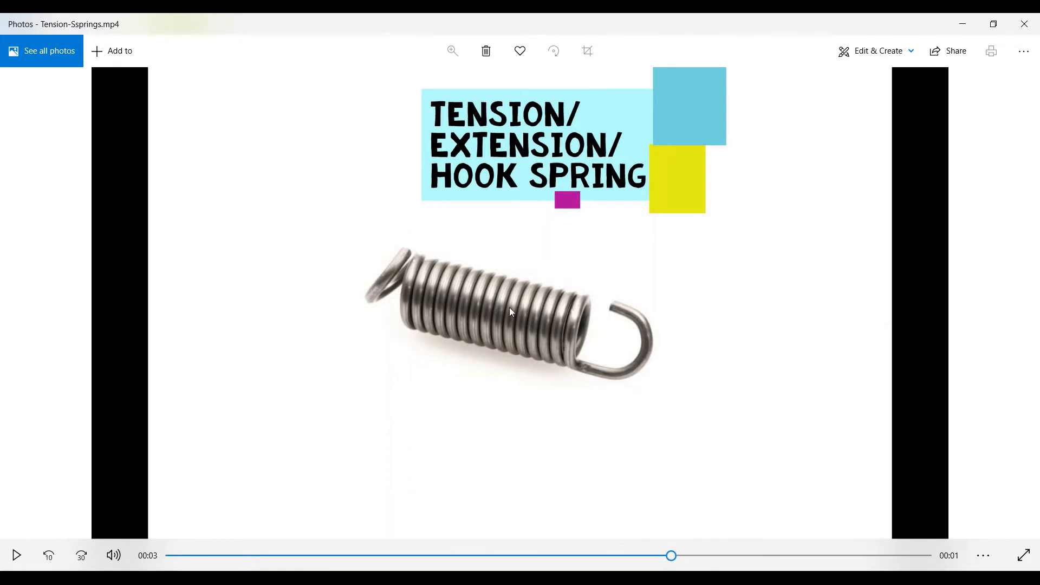
mouse_move(437, 476)
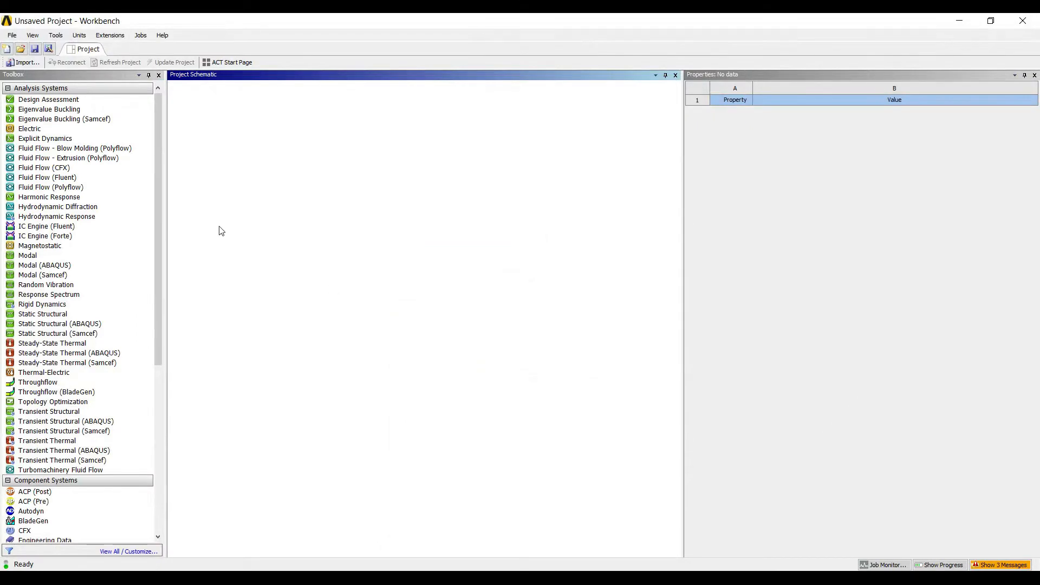
mouse_move(43, 313)
text(h)
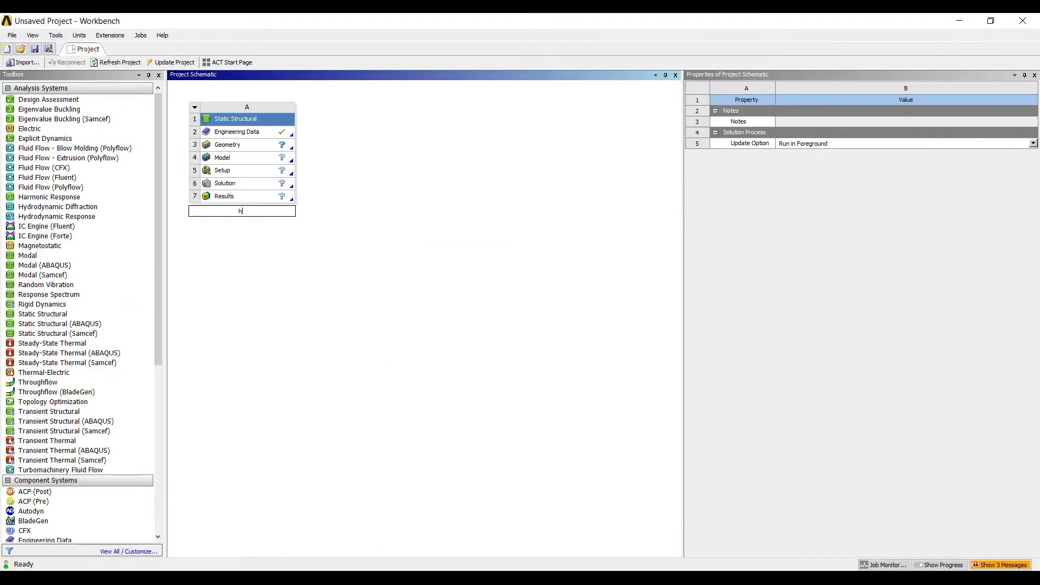
Name the new Static Structural analysis system 'tension spring'.
text(tension spr)
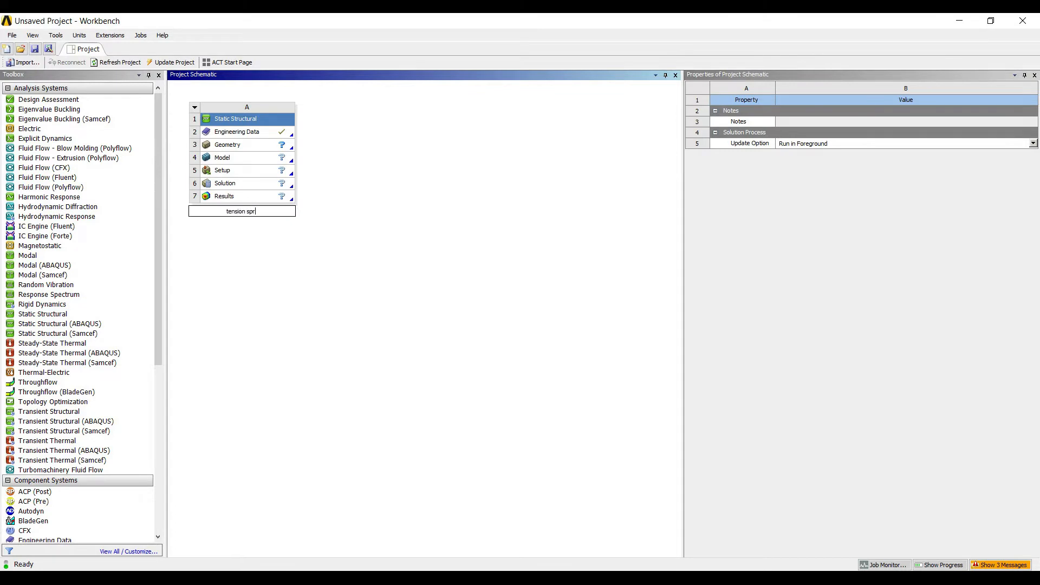
click(227, 145)
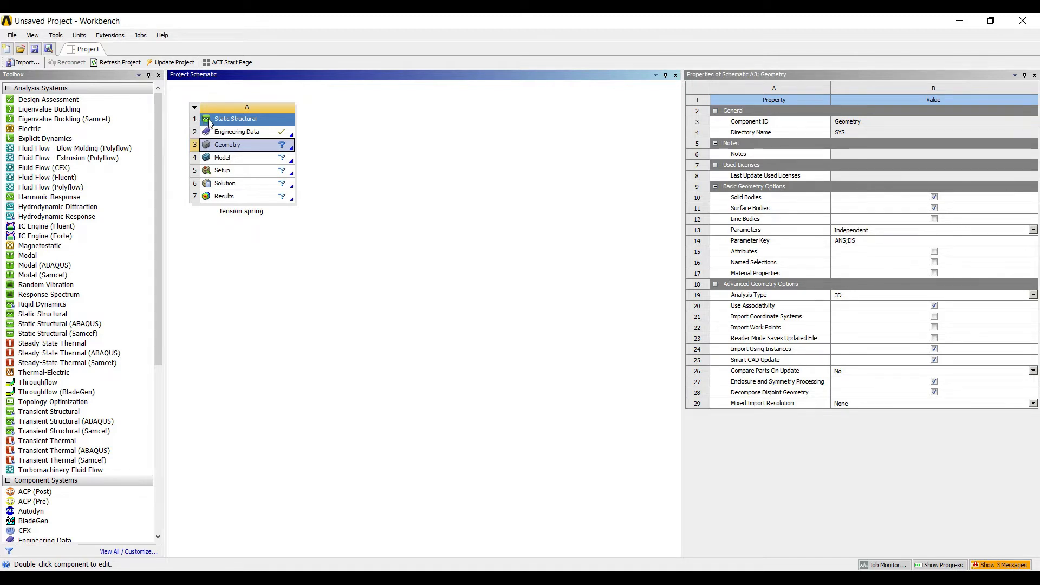
Import extension spring.stp as the system's geometry and open its Model in Mechanical.
right_click(227, 145)
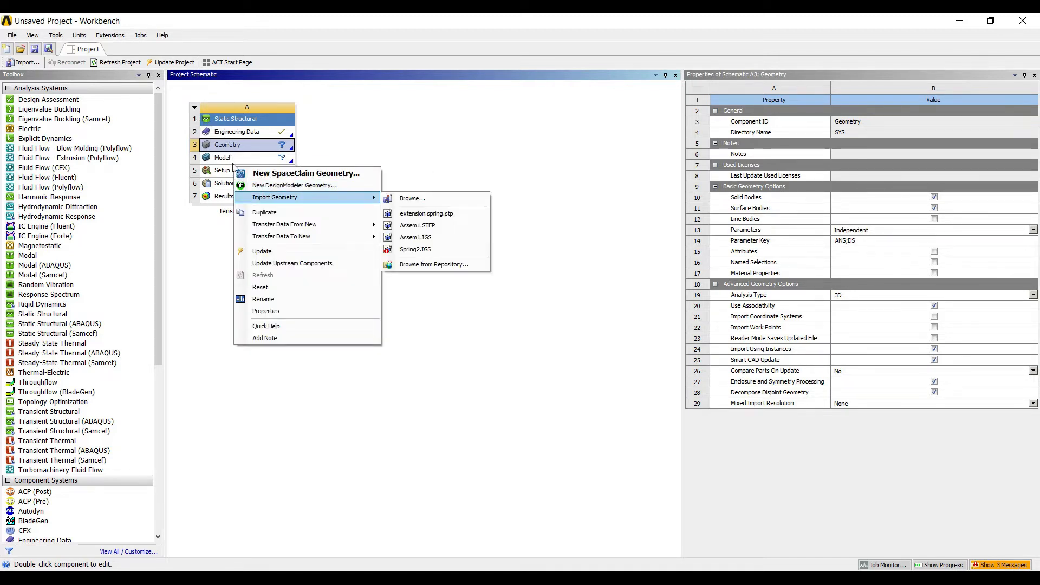
mouse_move(358, 173)
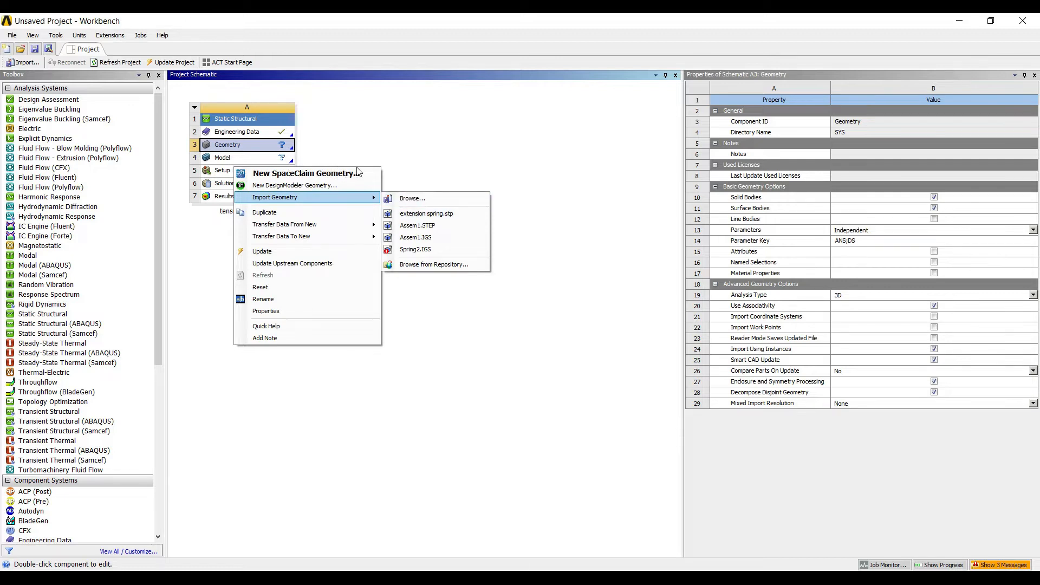
mouse_move(426, 213)
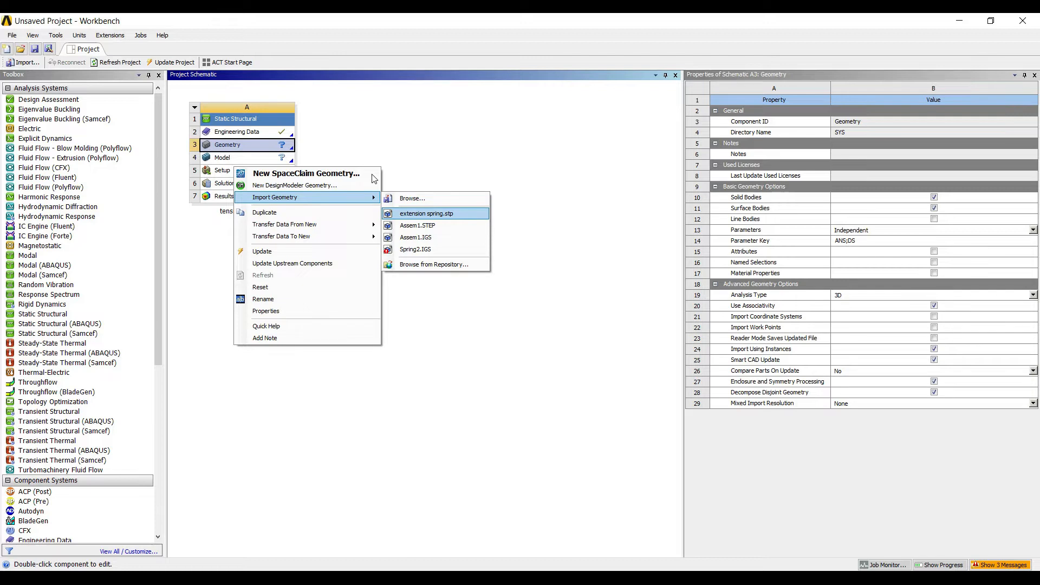
click(427, 213)
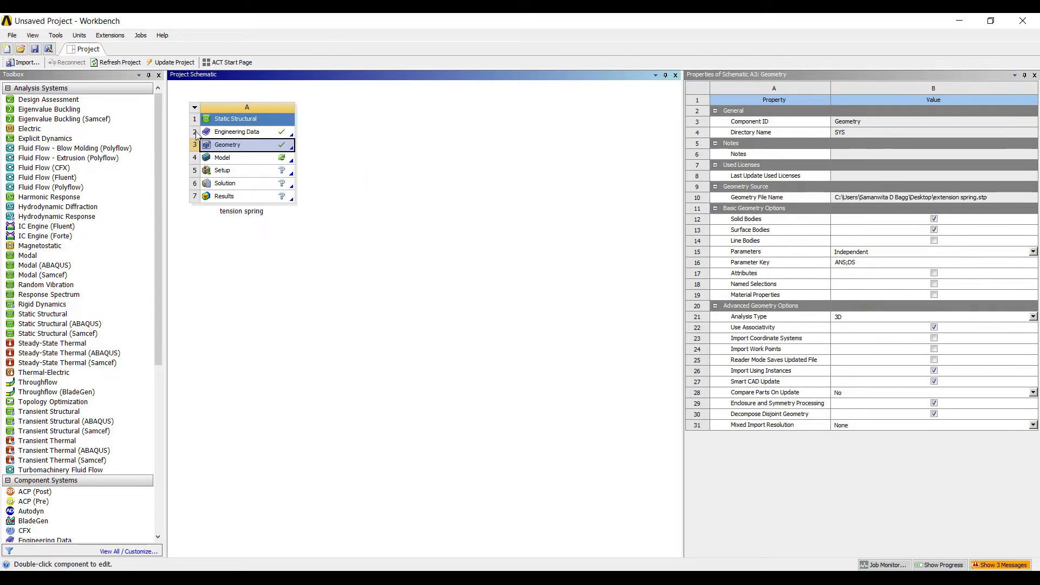
click(221, 157)
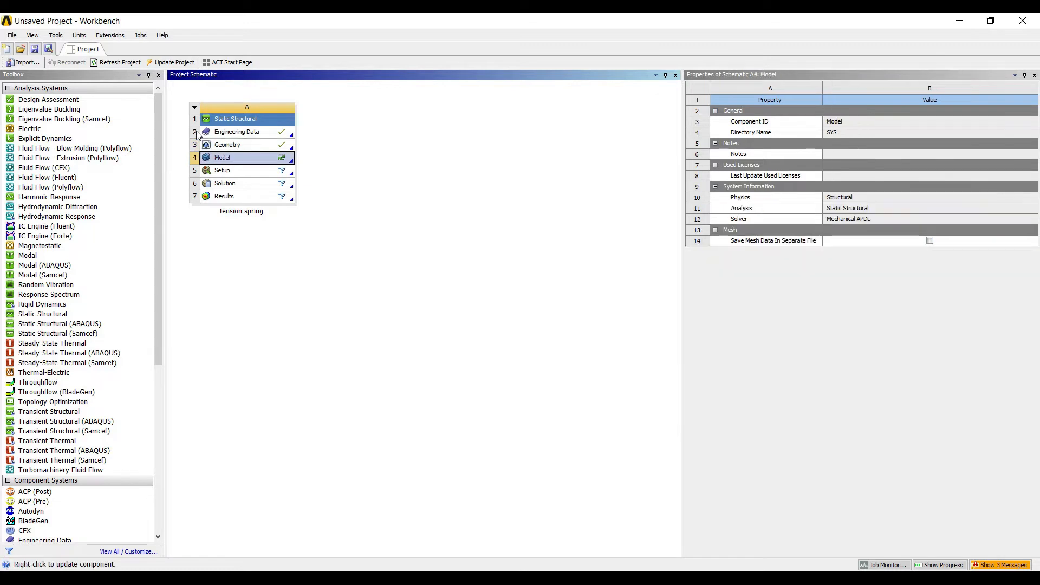
double_click(246, 157)
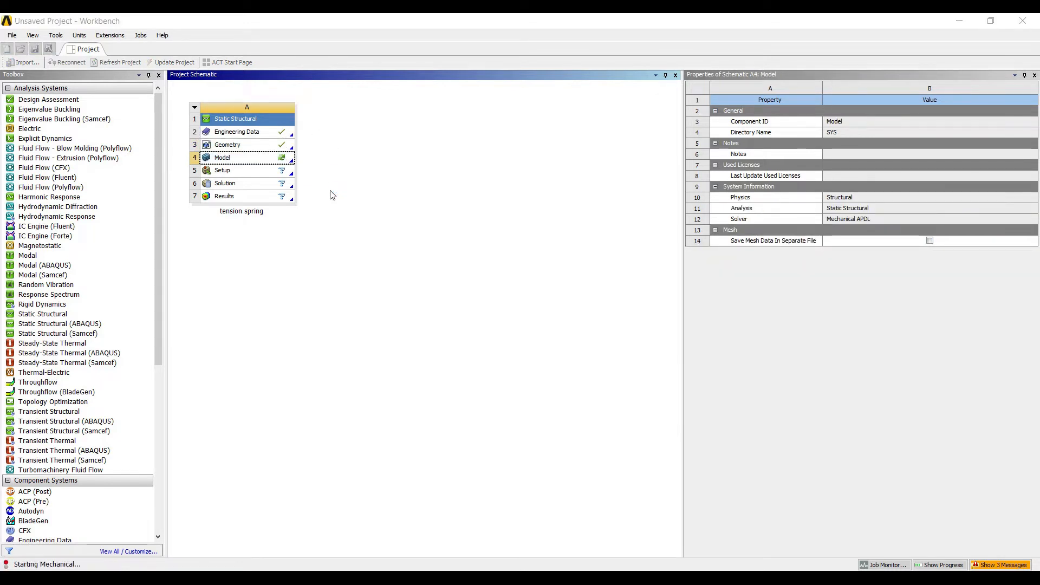
double_click(222, 157)
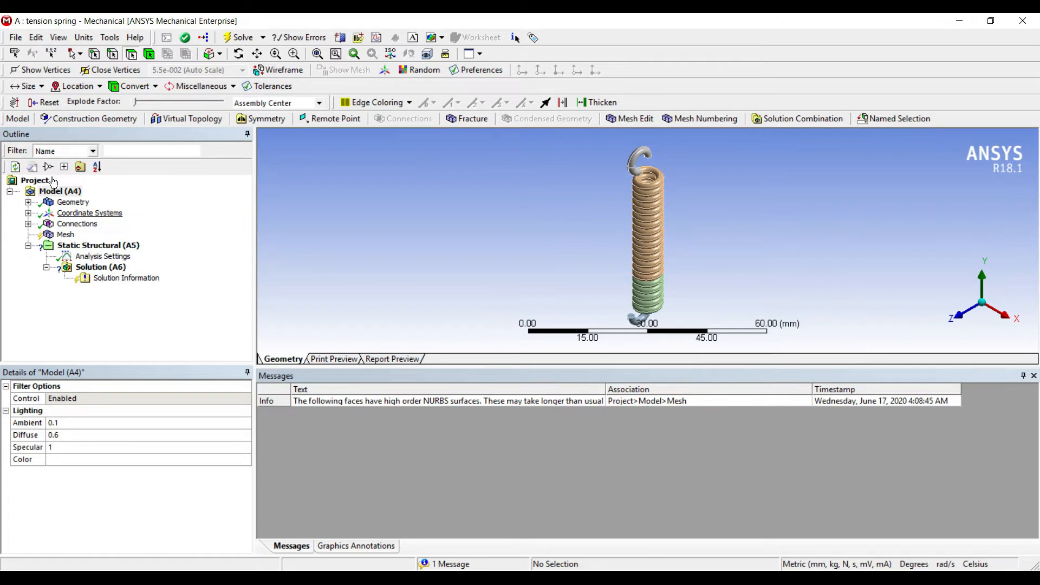
Set the mesh Sizing Relevance Center to Fine.
click(66, 234)
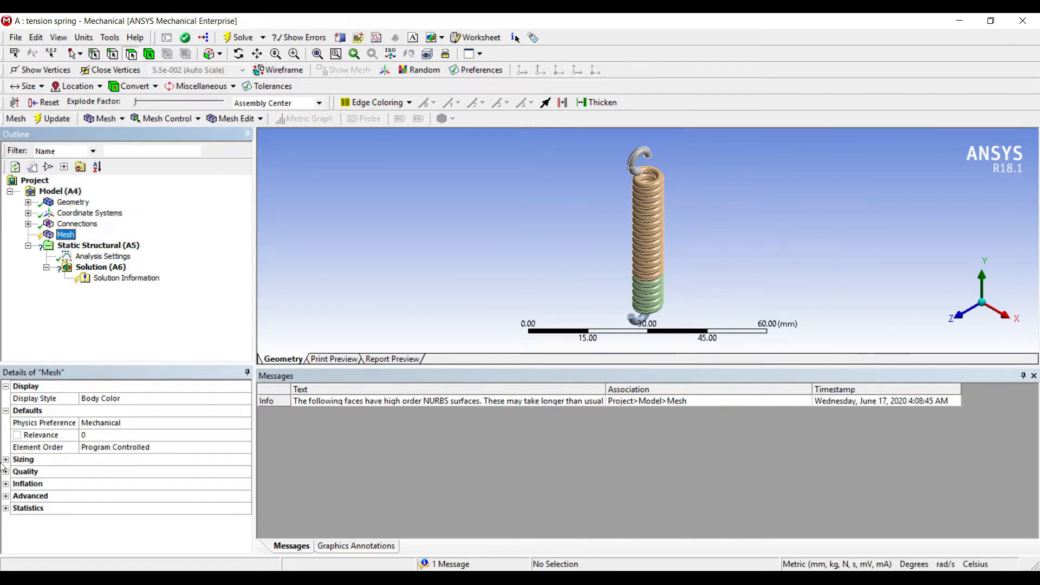
click(23, 458)
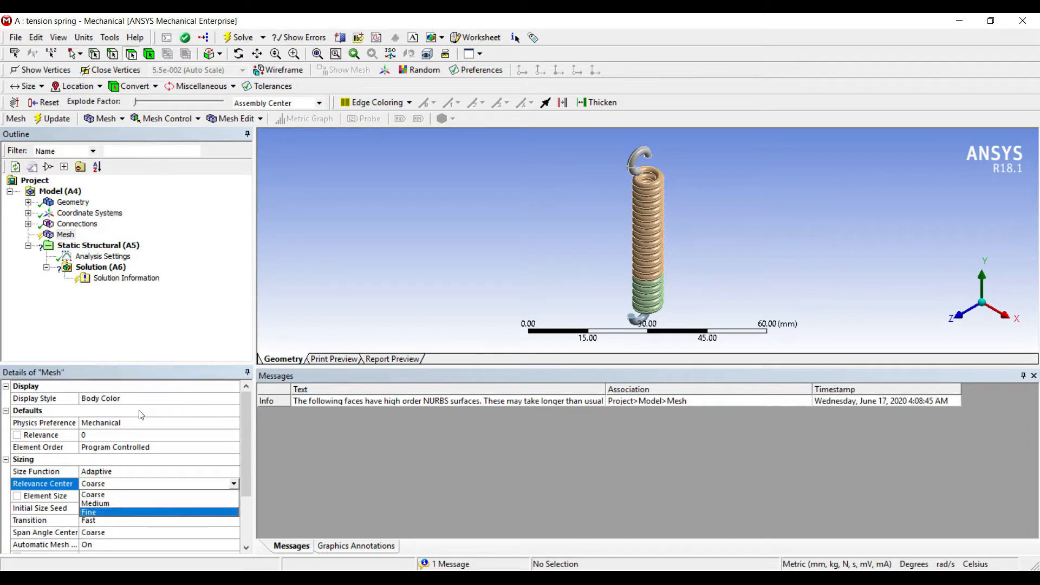
click(88, 511)
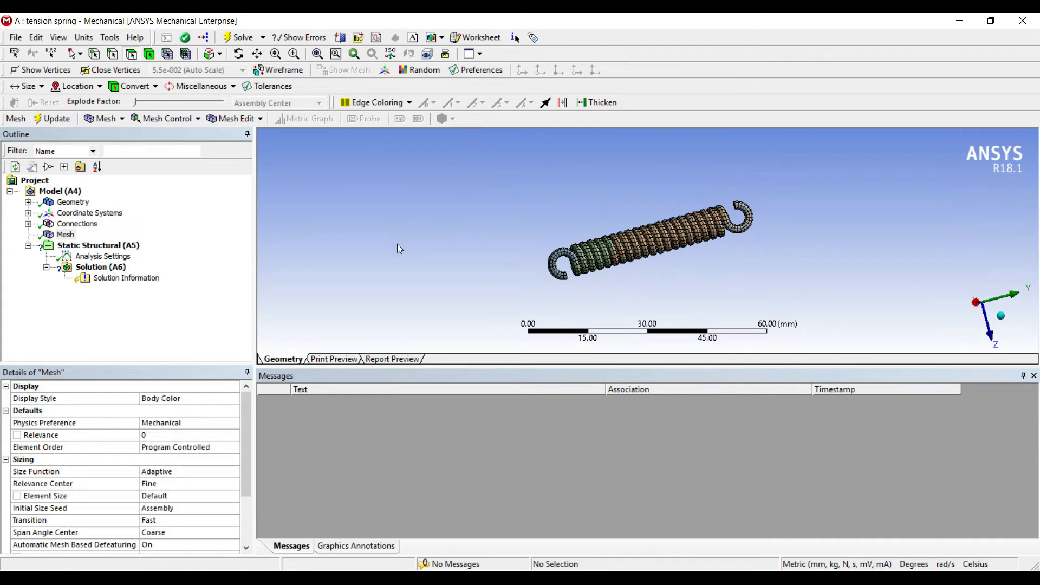
mouse_move(471, 272)
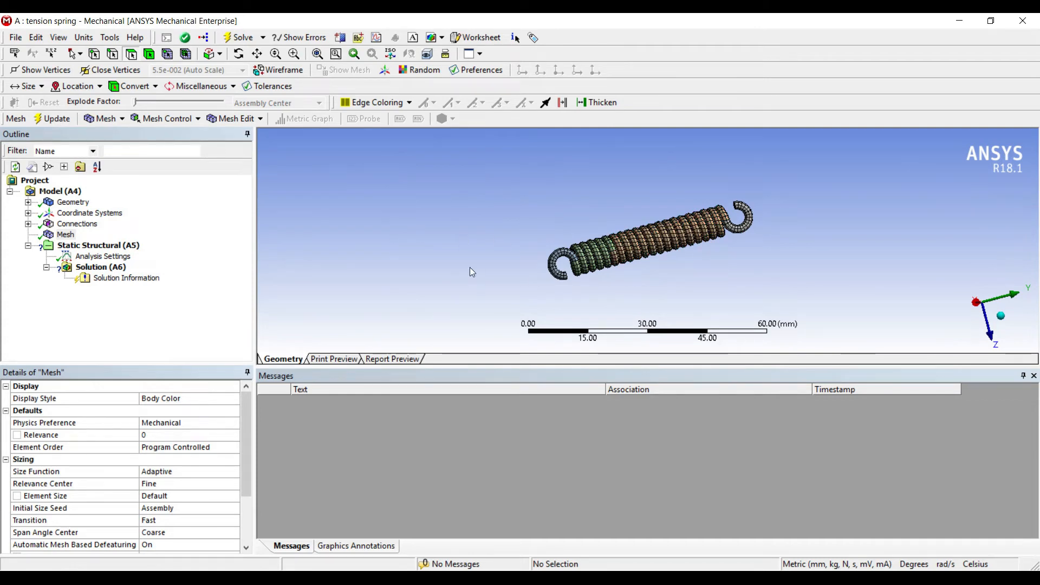
Add a Fixed Support on the four faces of one hook end.
click(103, 256)
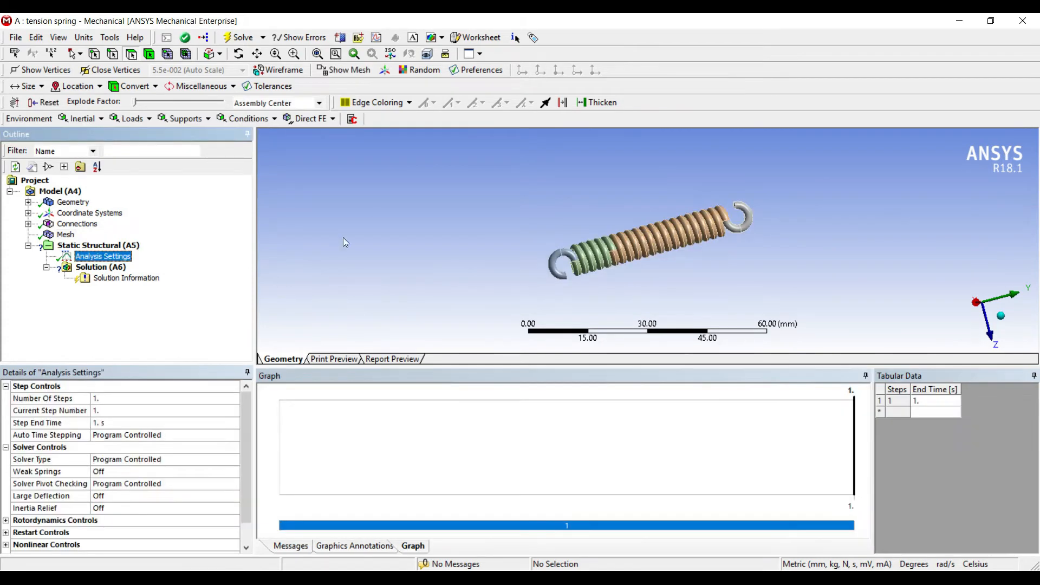
click(557, 266)
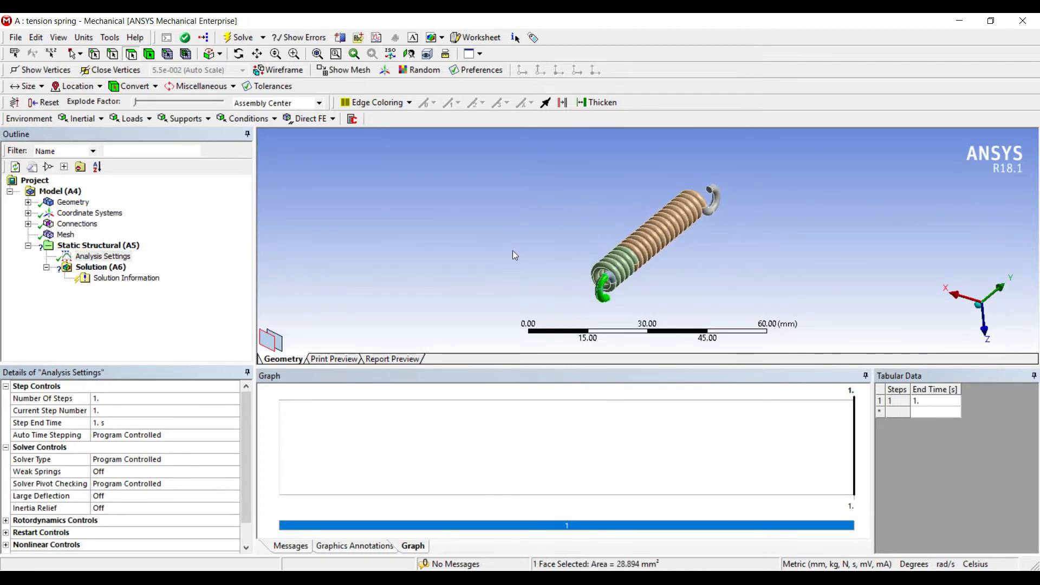
click(620, 285)
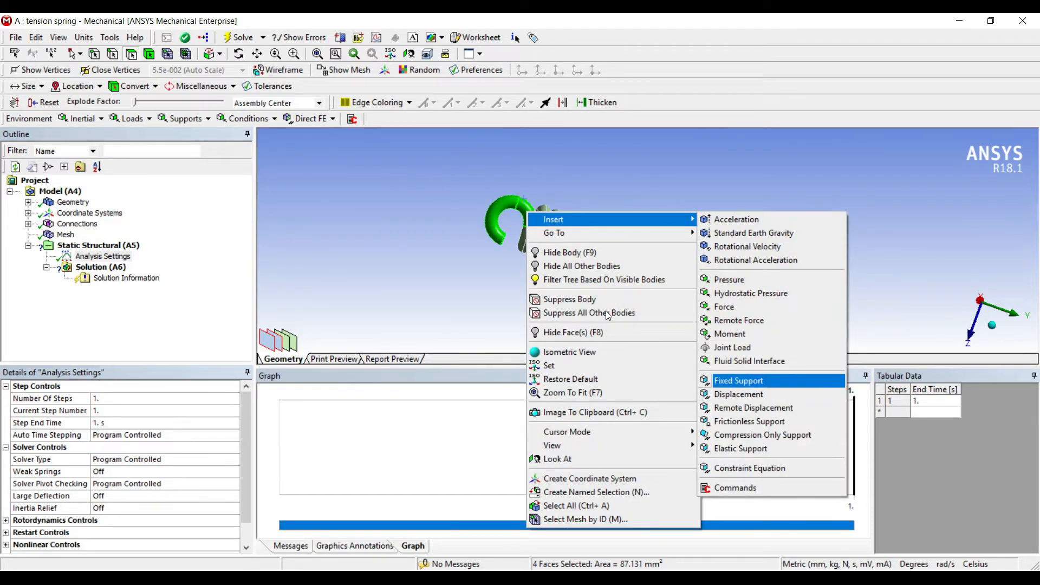
click(738, 380)
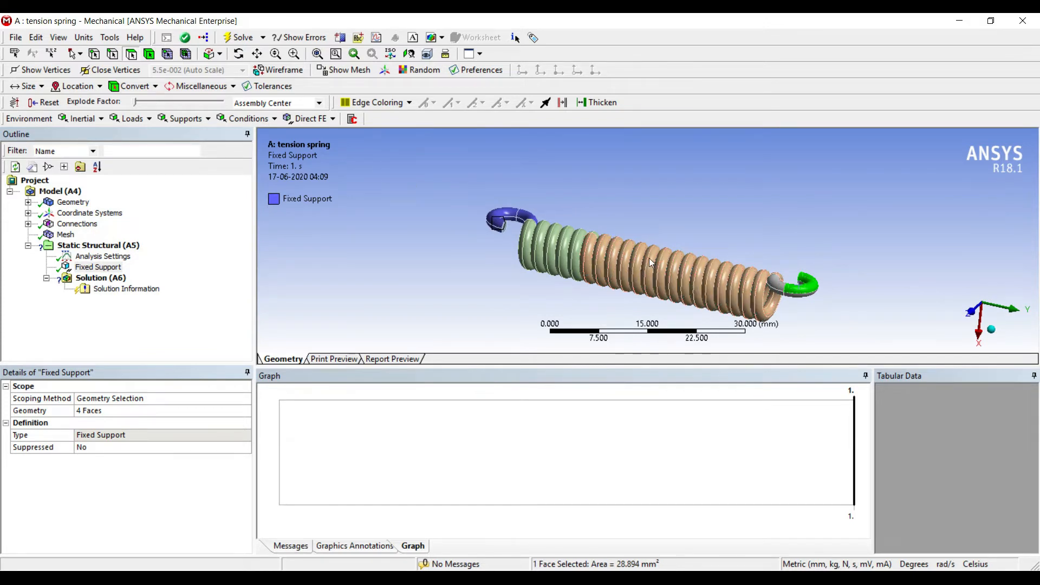
mouse_move(666, 257)
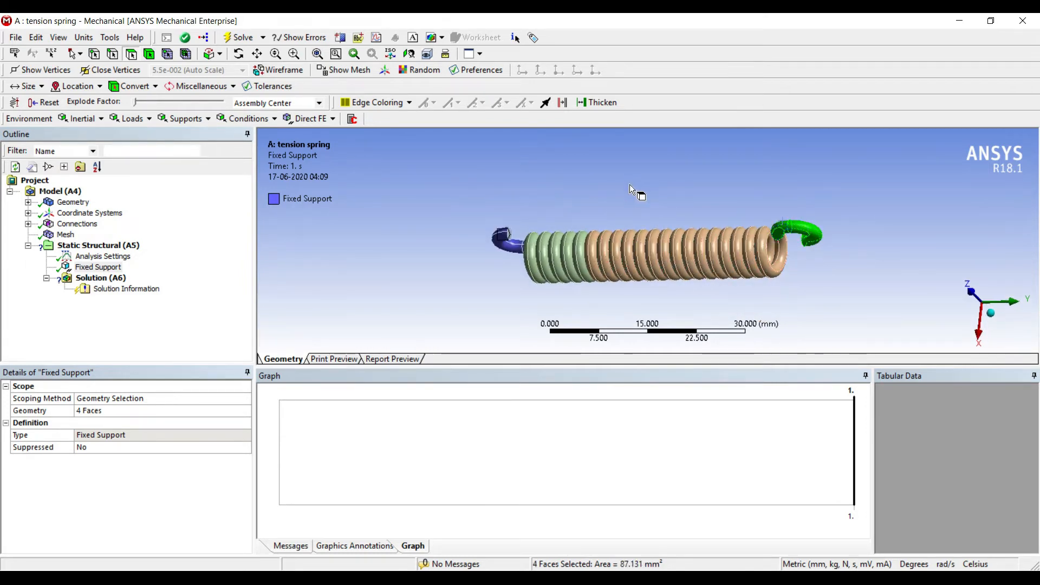
Apply a 10000 N Y-component force to the other hook's faces and solve.
right_click(649, 204)
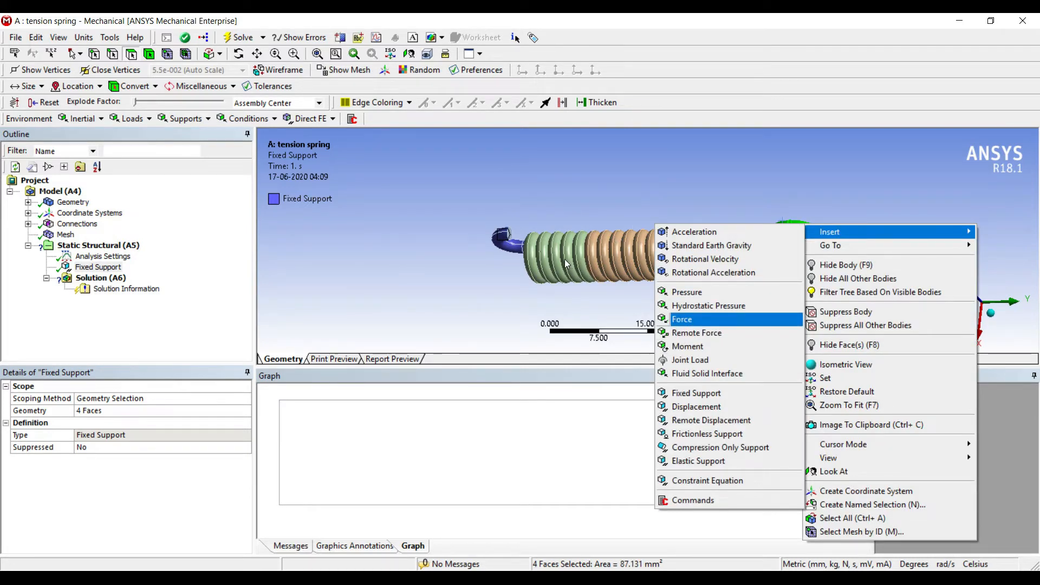
click(682, 320)
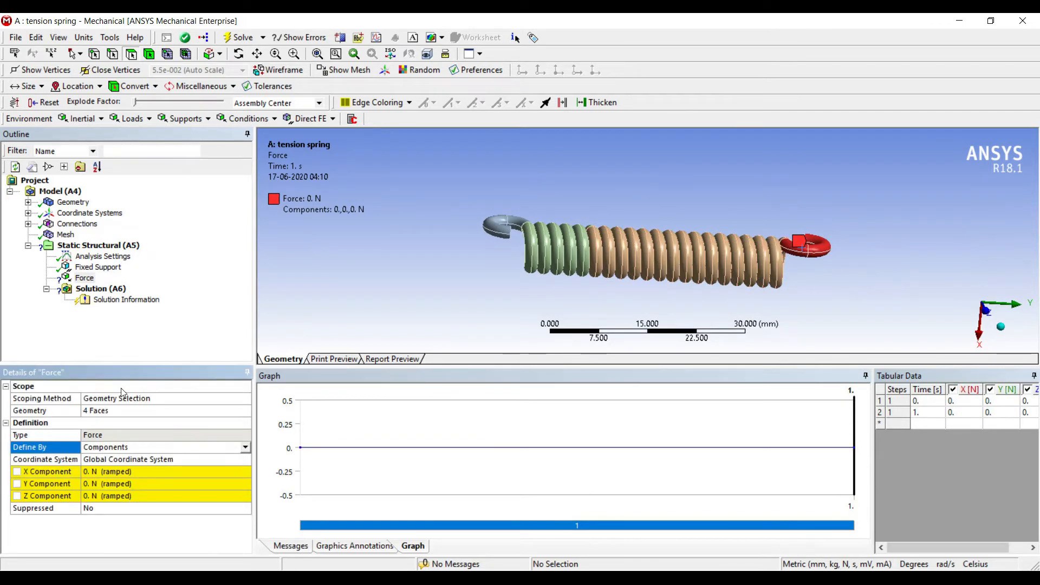
click(166, 483)
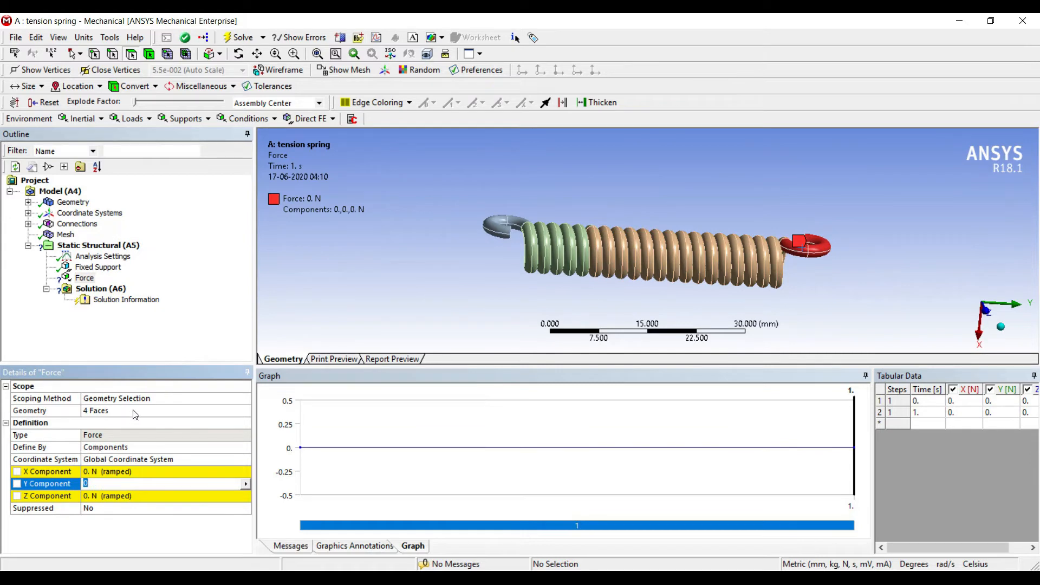
text(10000 N (ramped)
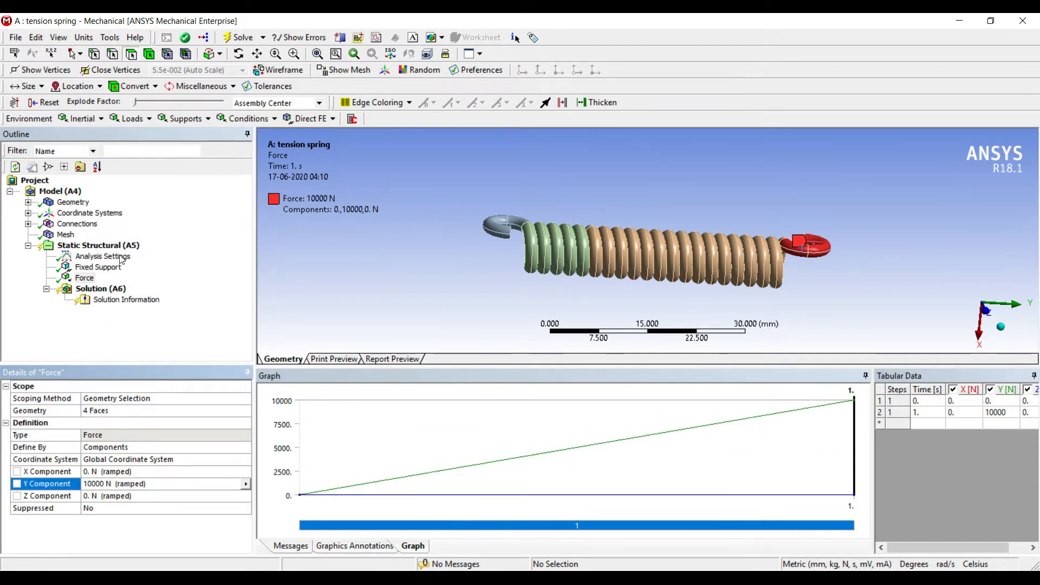
click(101, 289)
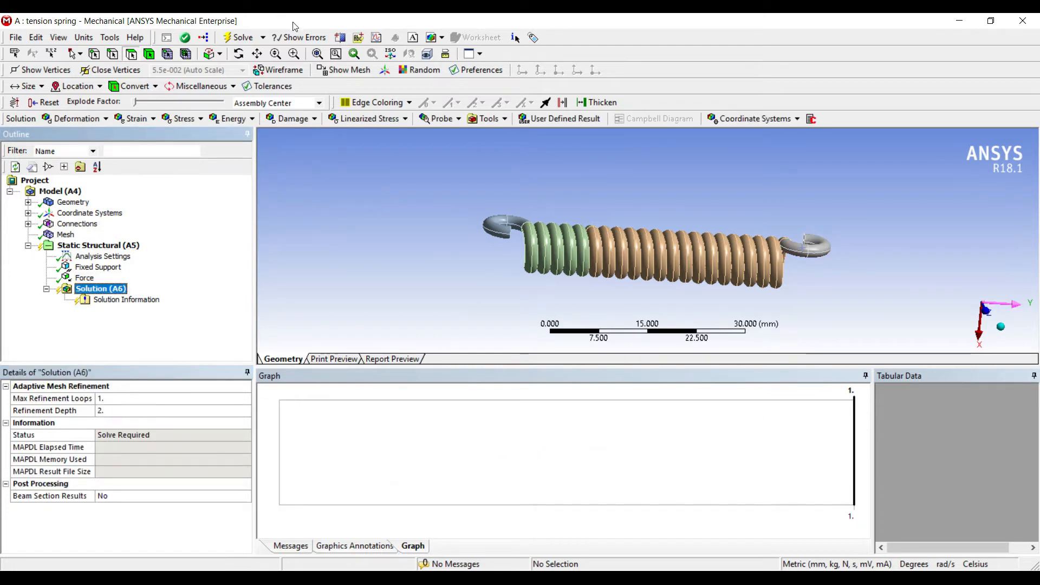
click(240, 38)
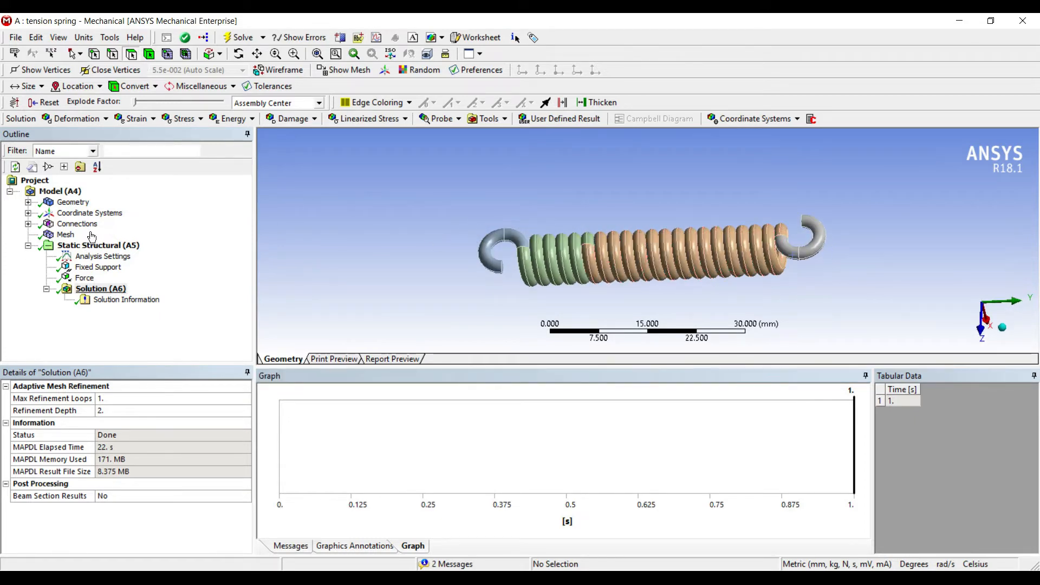
Insert Equivalent Stress, Equivalent Elastic Strain and Y-axis Directional Deformation results, then evaluate them.
click(100, 289)
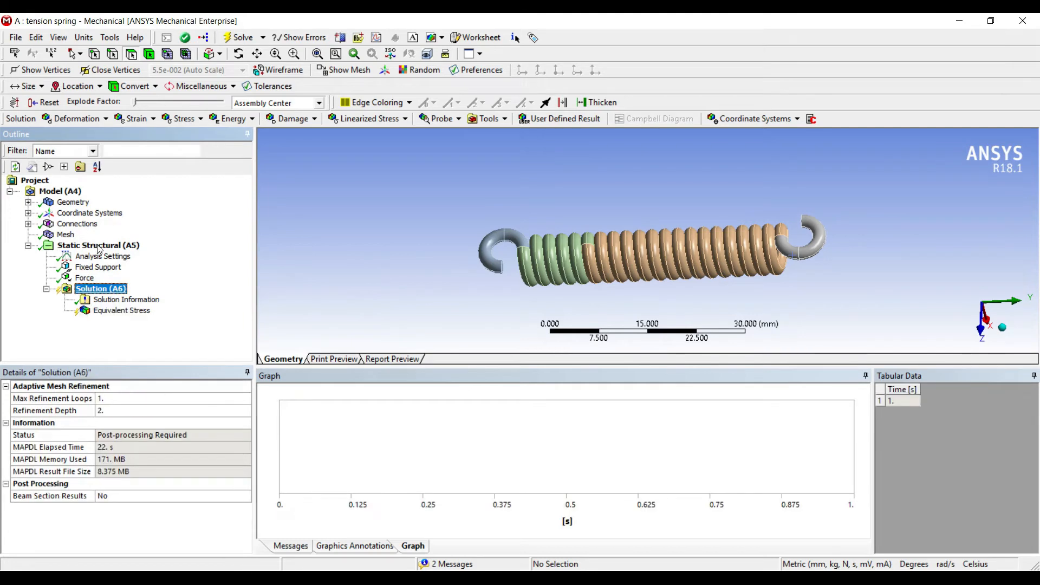
right_click(100, 289)
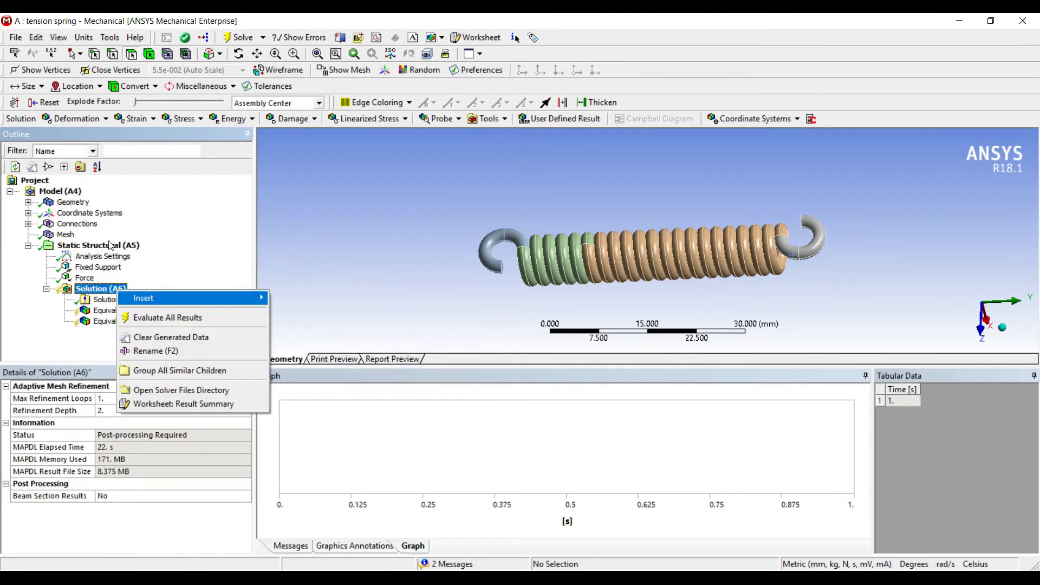
mouse_move(143, 298)
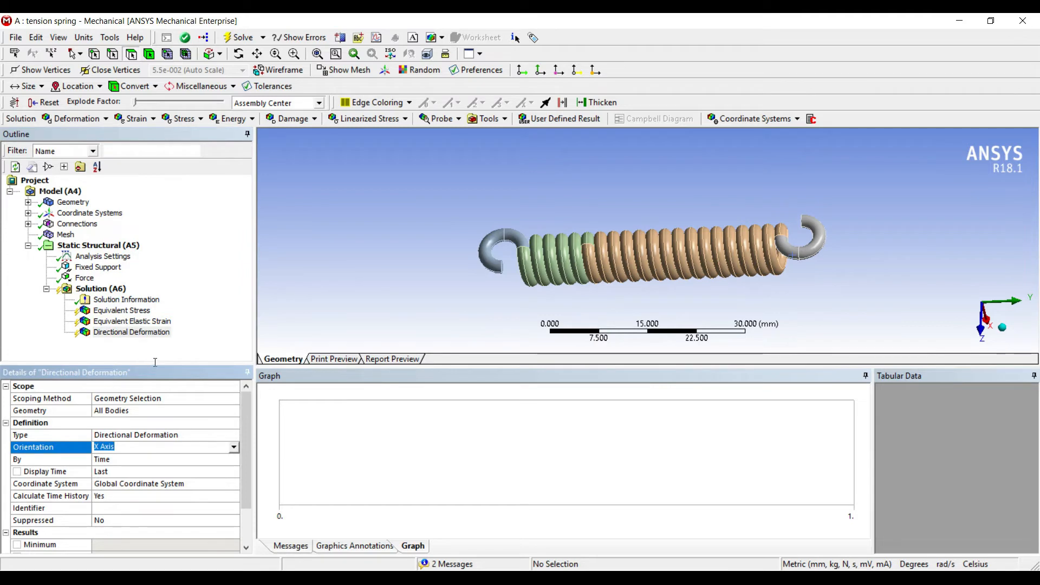
click(233, 446)
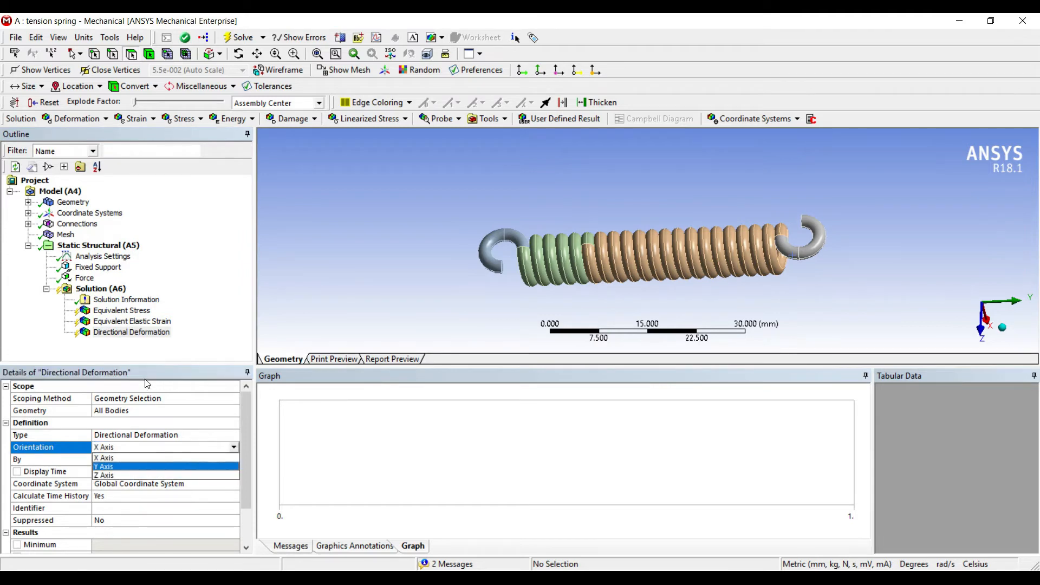
click(101, 287)
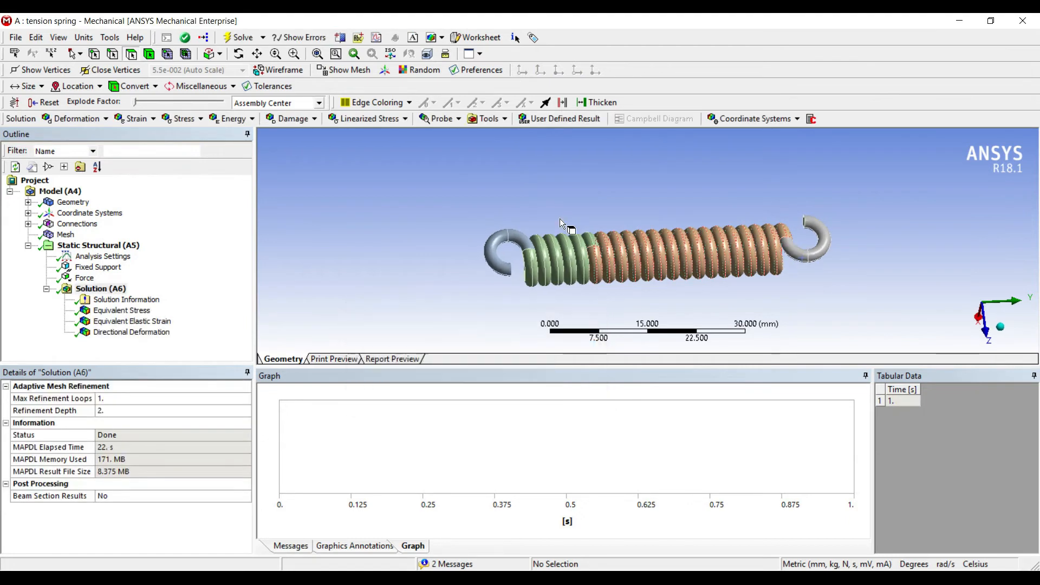
click(121, 310)
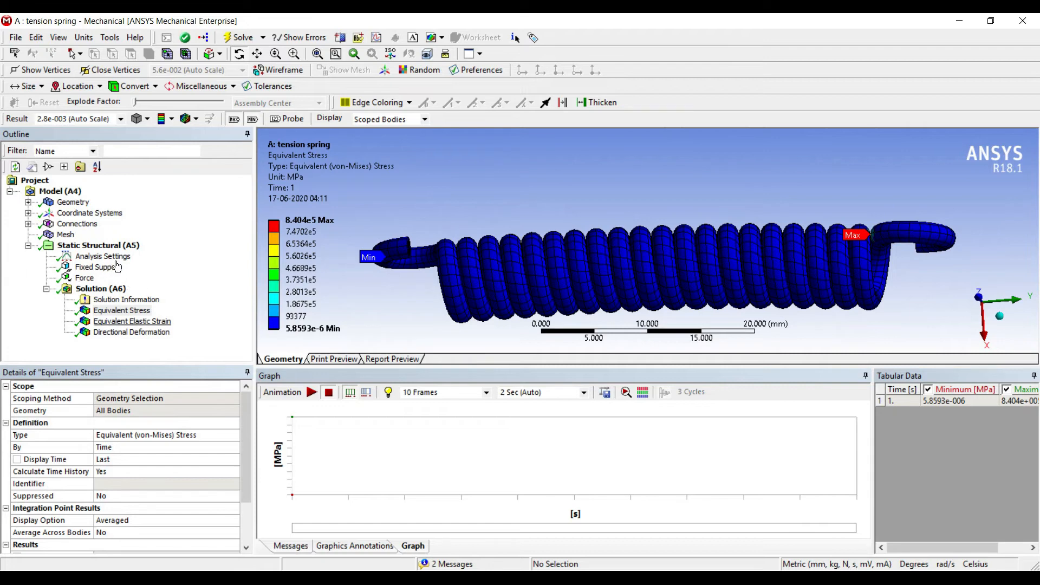
Play and then stop the equivalent stress contour animation.
click(310, 392)
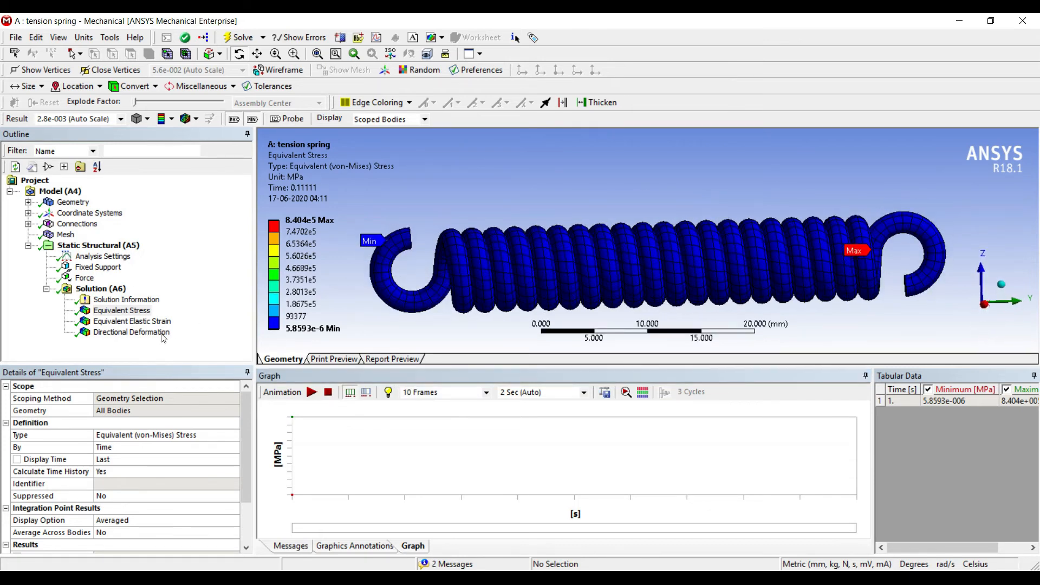
click(311, 392)
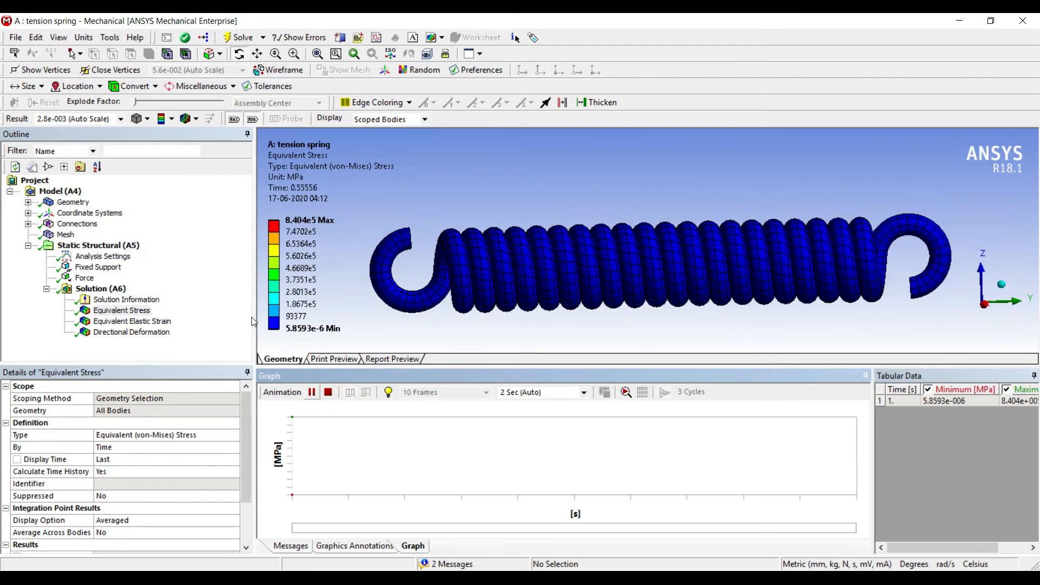
click(312, 392)
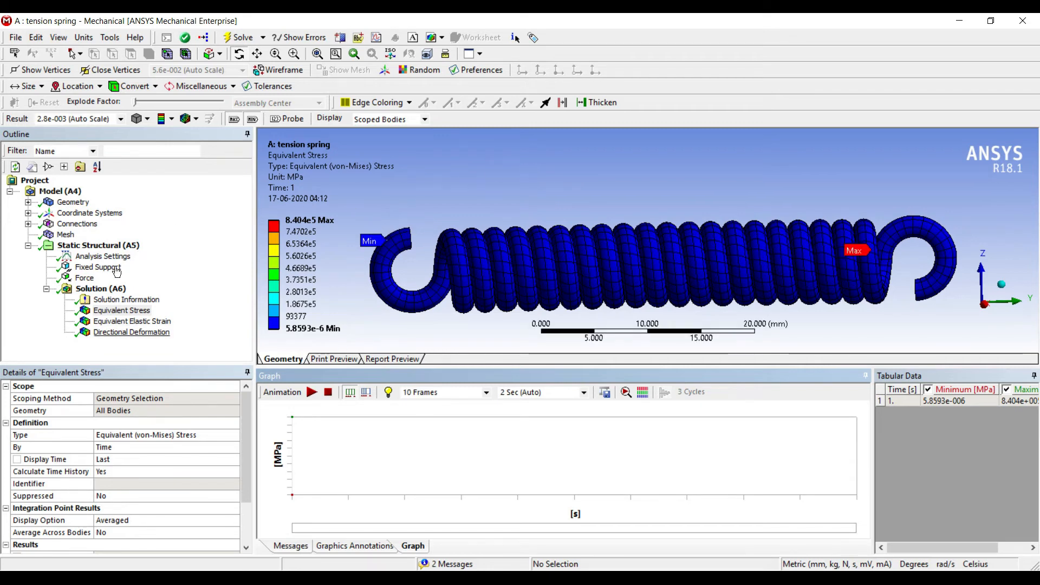
Animate the elastic strain contour (max 5.3314), then display the Directional Deformation result.
click(132, 322)
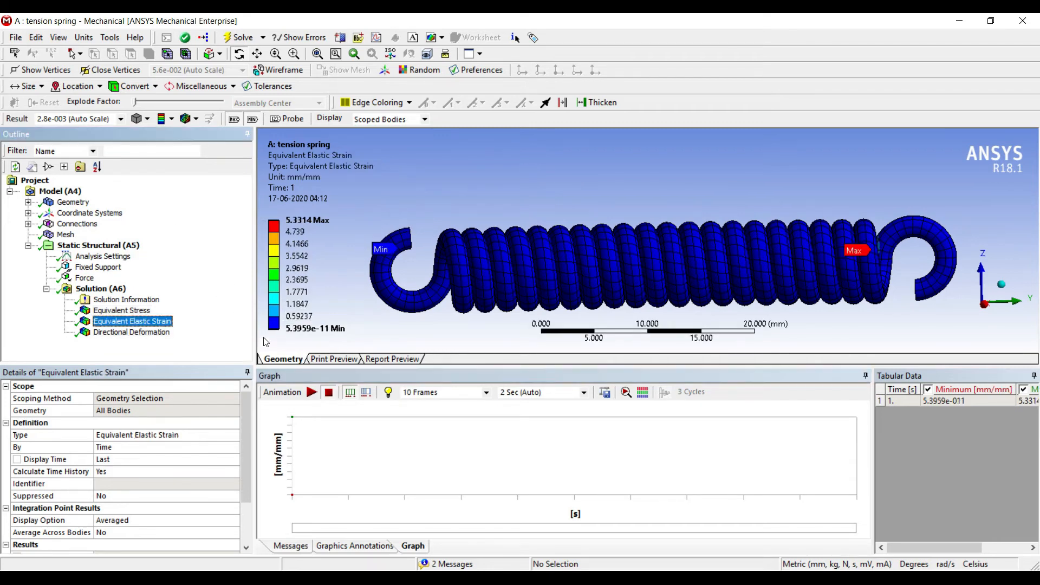
click(311, 392)
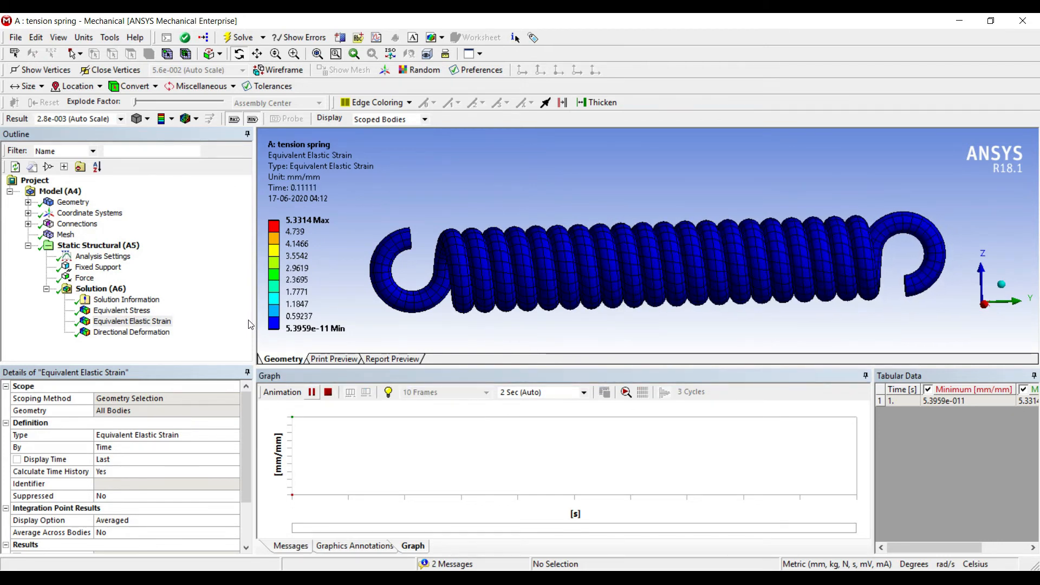
click(312, 392)
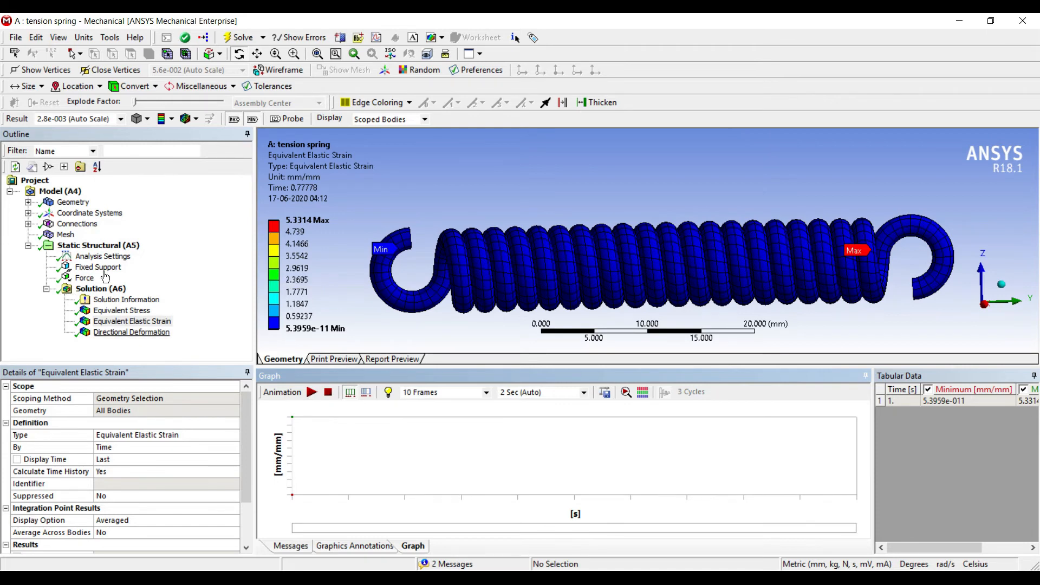
click(131, 332)
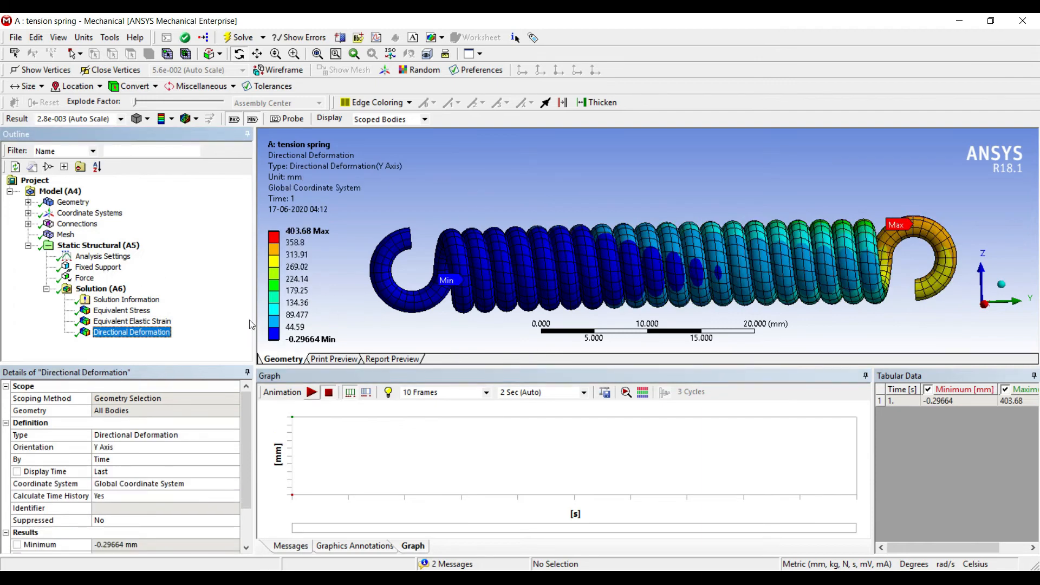
Play the Y-direction deformation animation, reaching 403.68 mm deflection, then stop it.
click(311, 392)
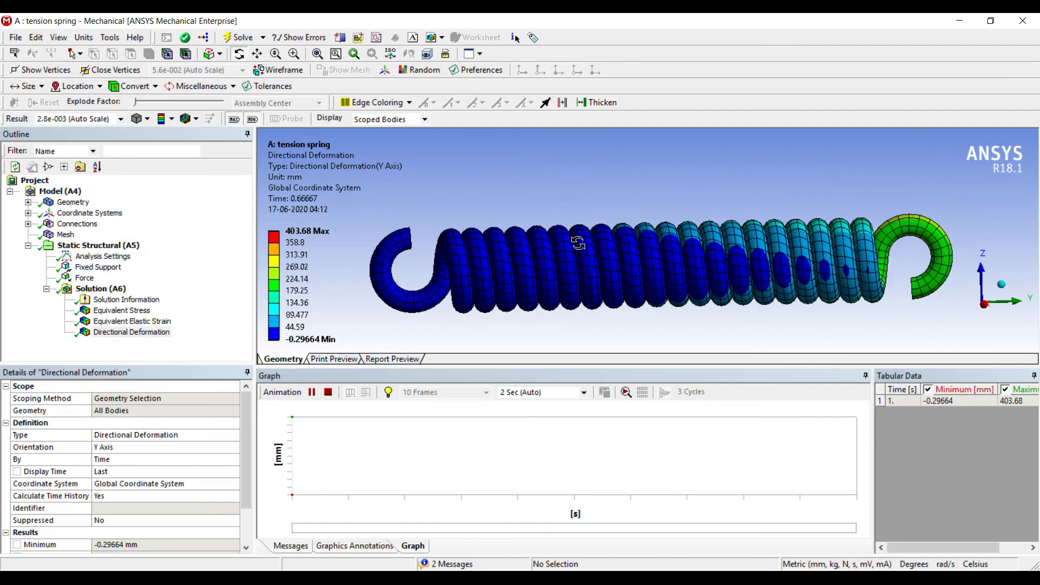
click(298, 392)
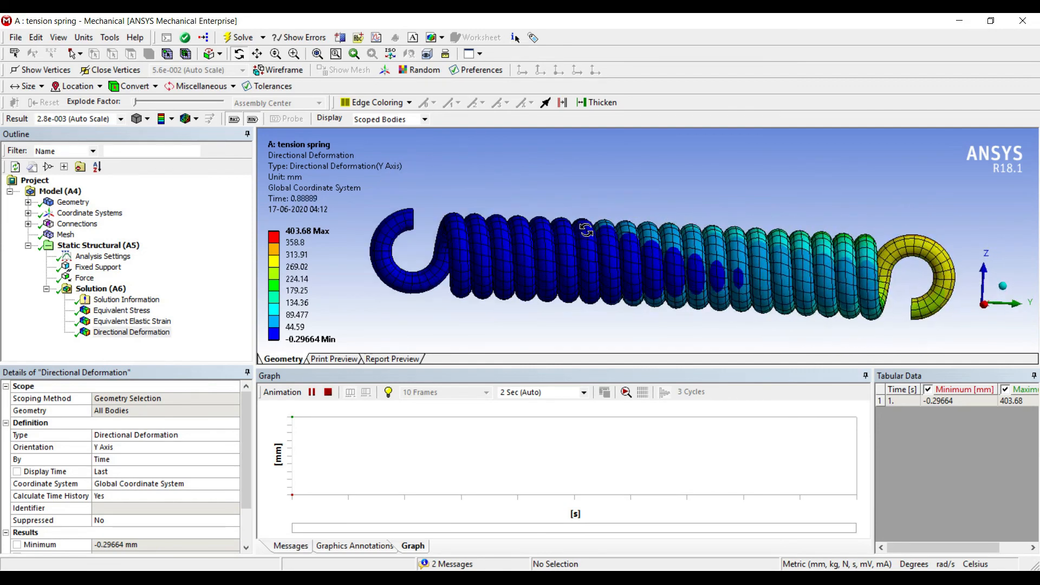
click(311, 392)
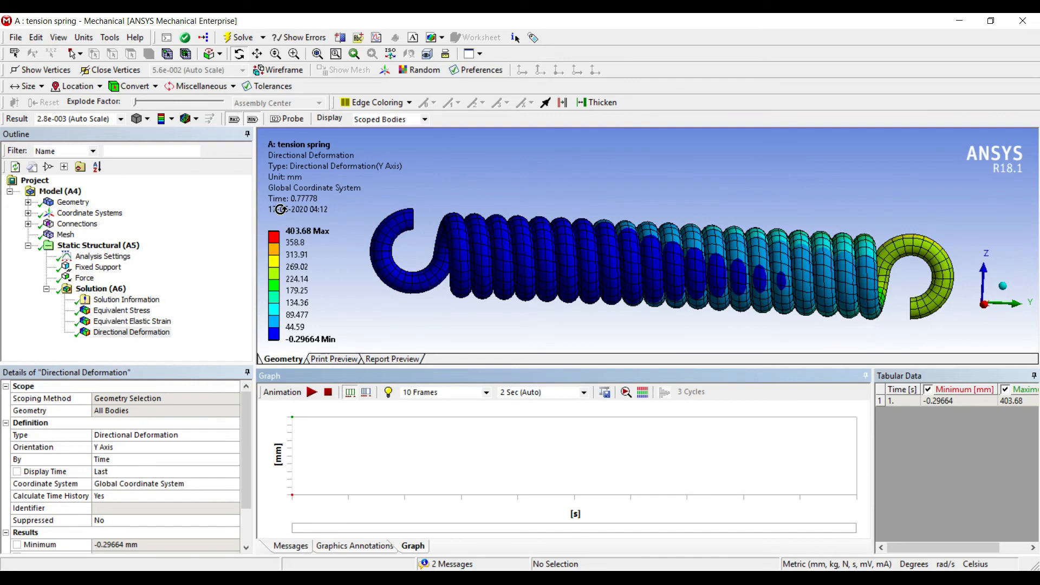
mouse_move(396, 211)
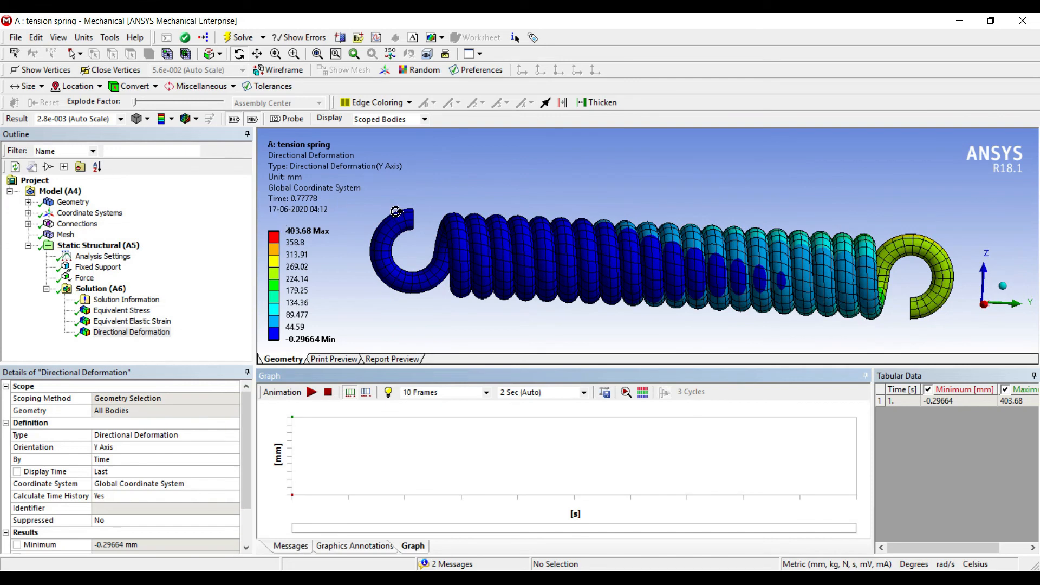